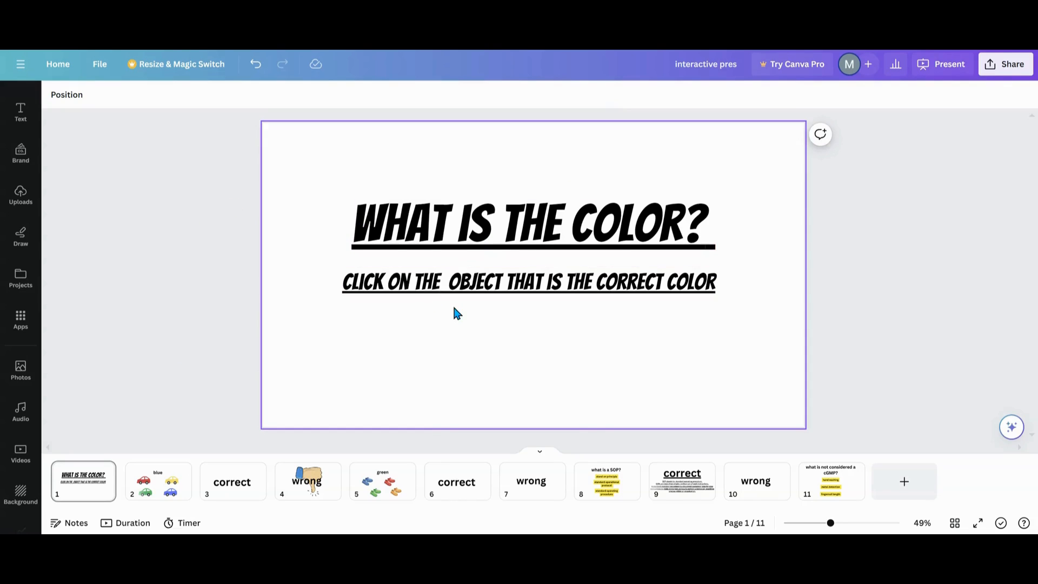
mouse_move(323, 328)
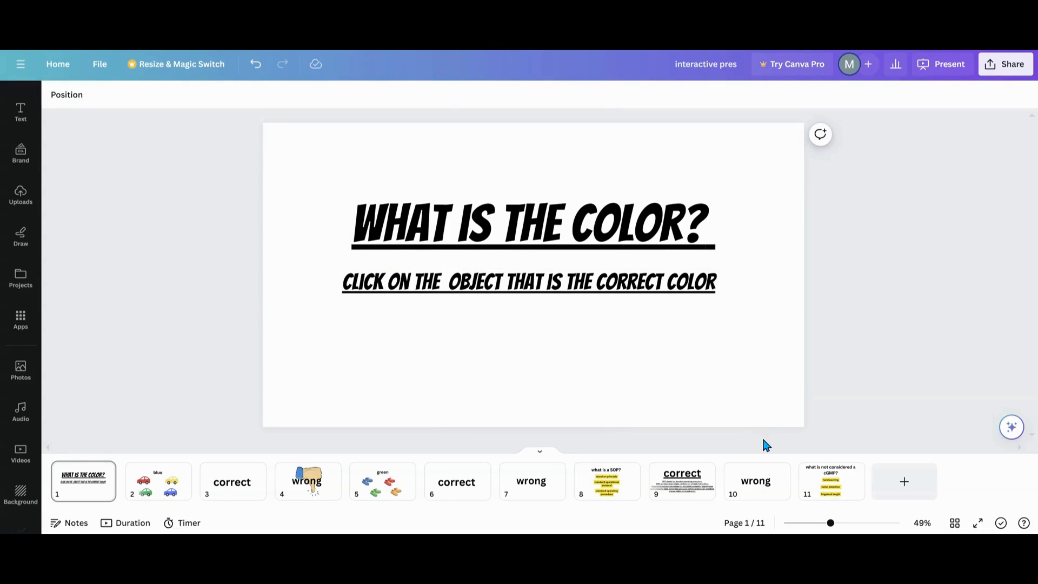
Add a blank page 12 after the existing slides and bring up the audio library.
click(690, 373)
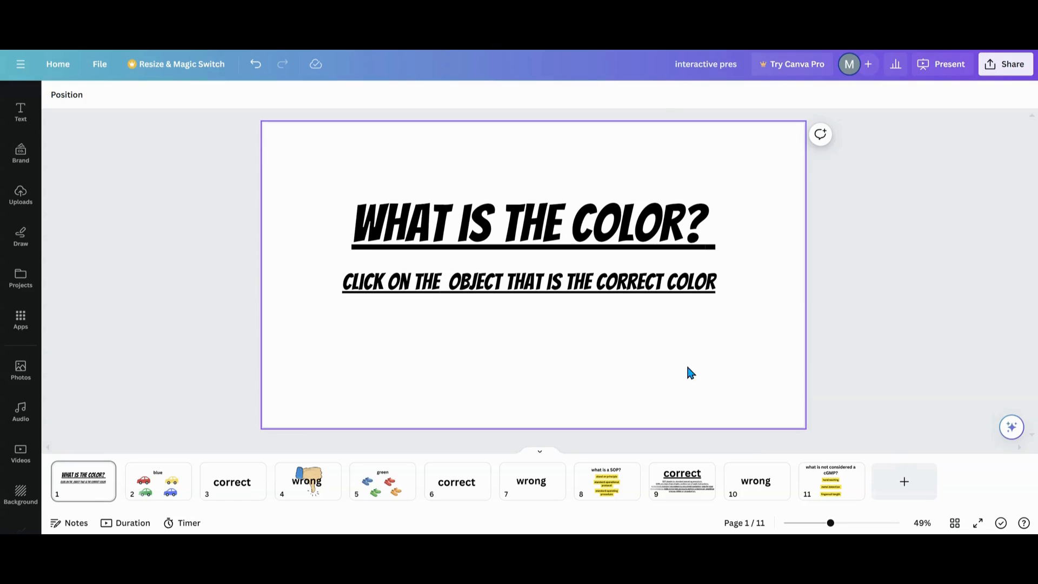
mouse_move(595, 390)
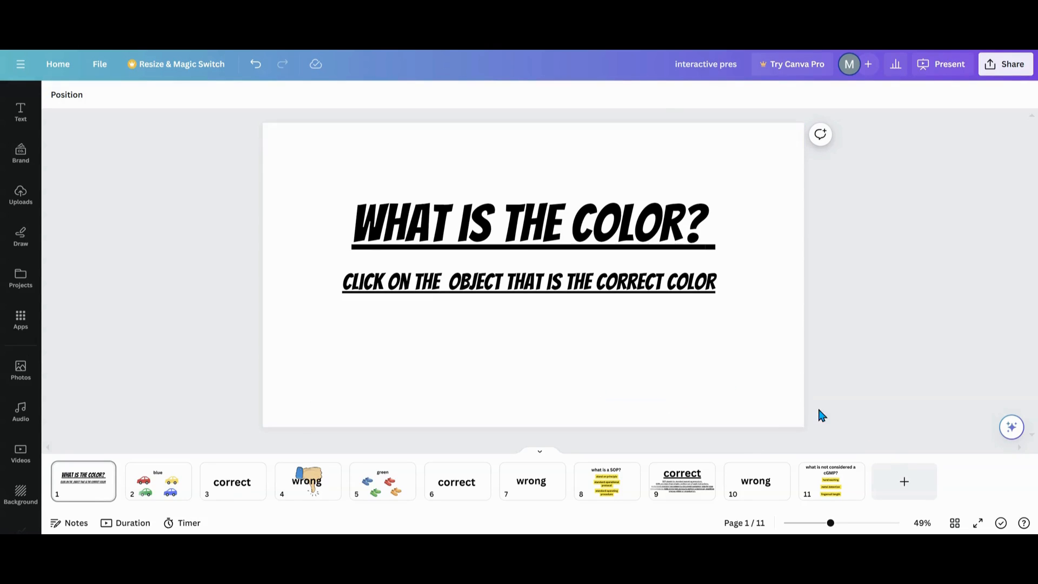
click(904, 481)
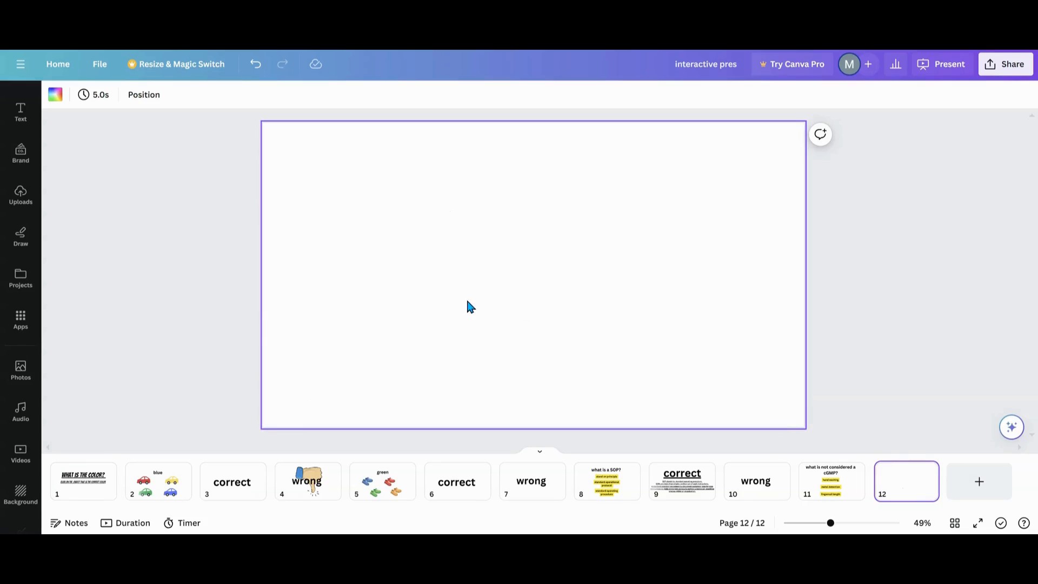
mouse_move(21, 413)
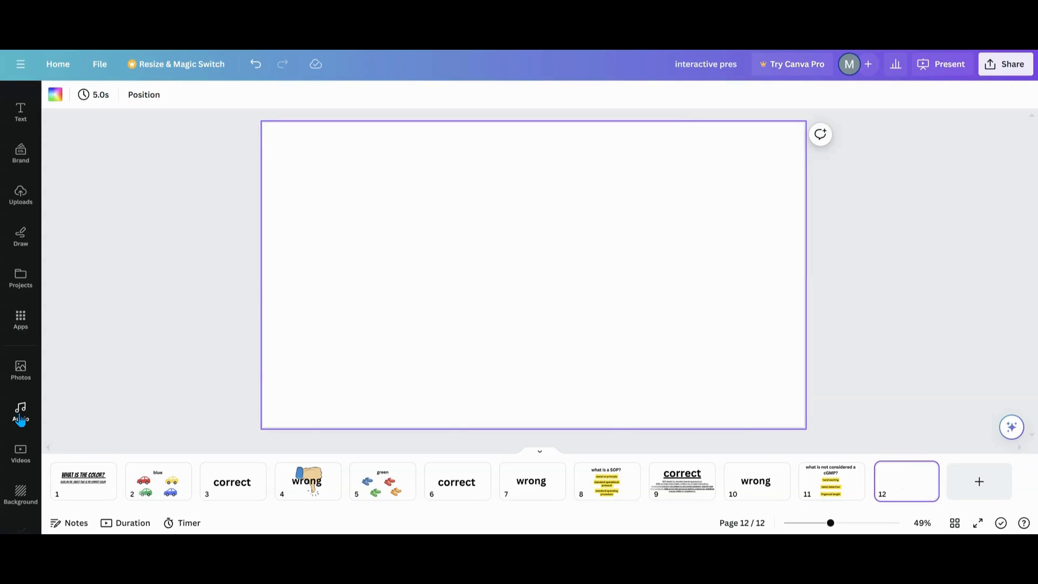
click(20, 410)
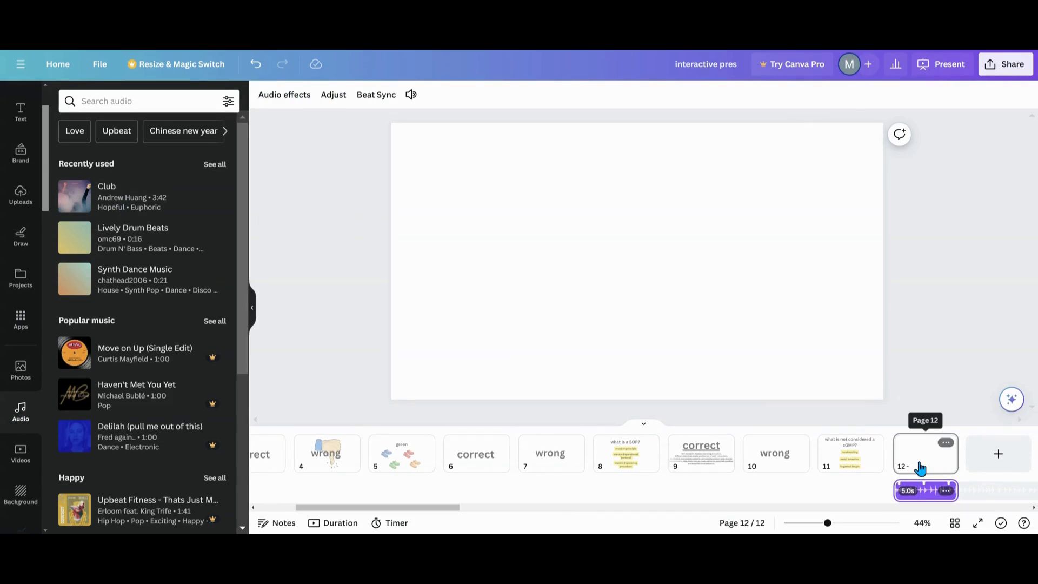
Export only page 12 (current page) with file type MP4 Video.
click(99, 63)
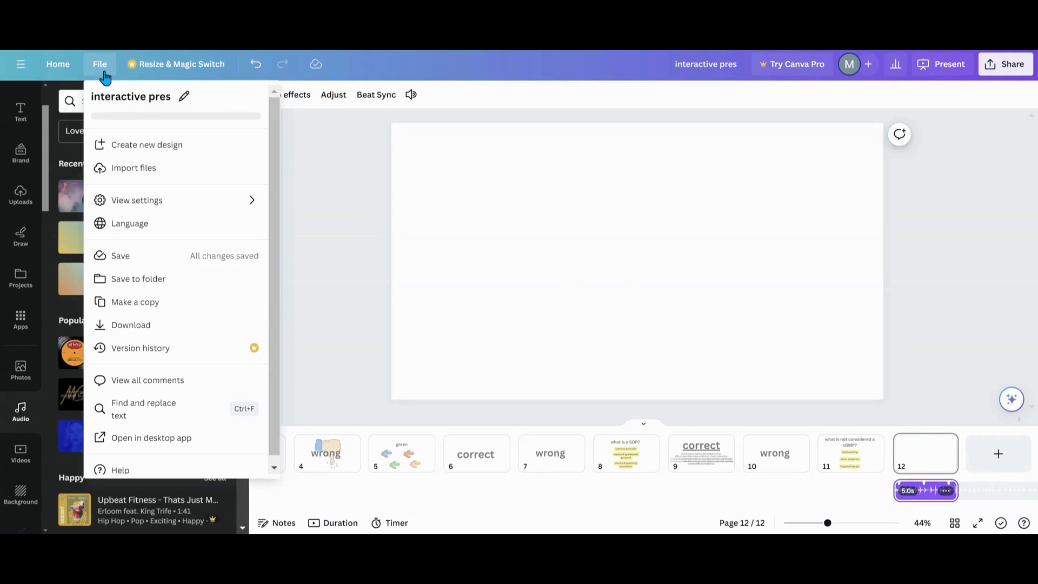
click(130, 325)
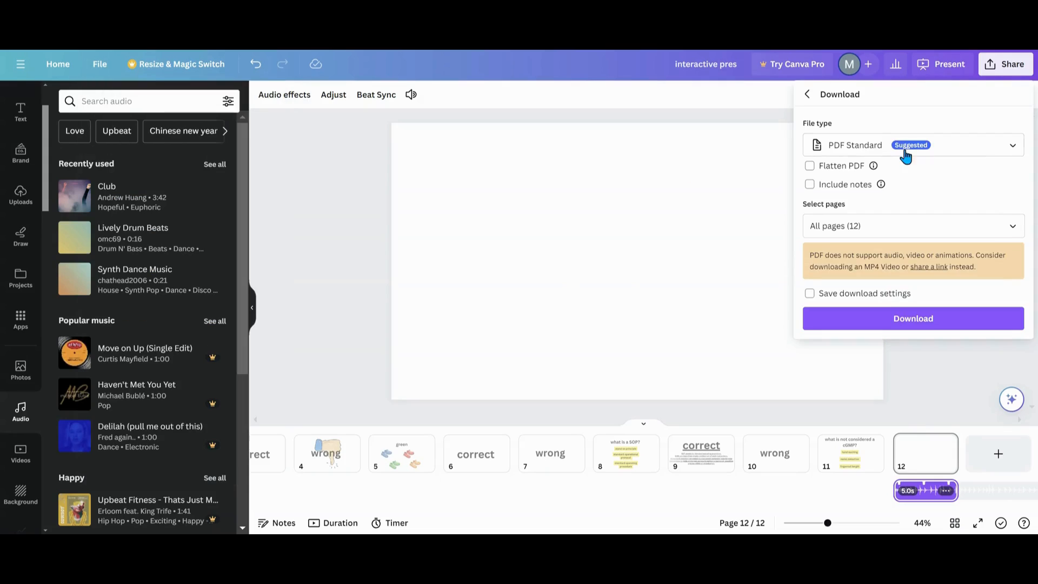
click(913, 145)
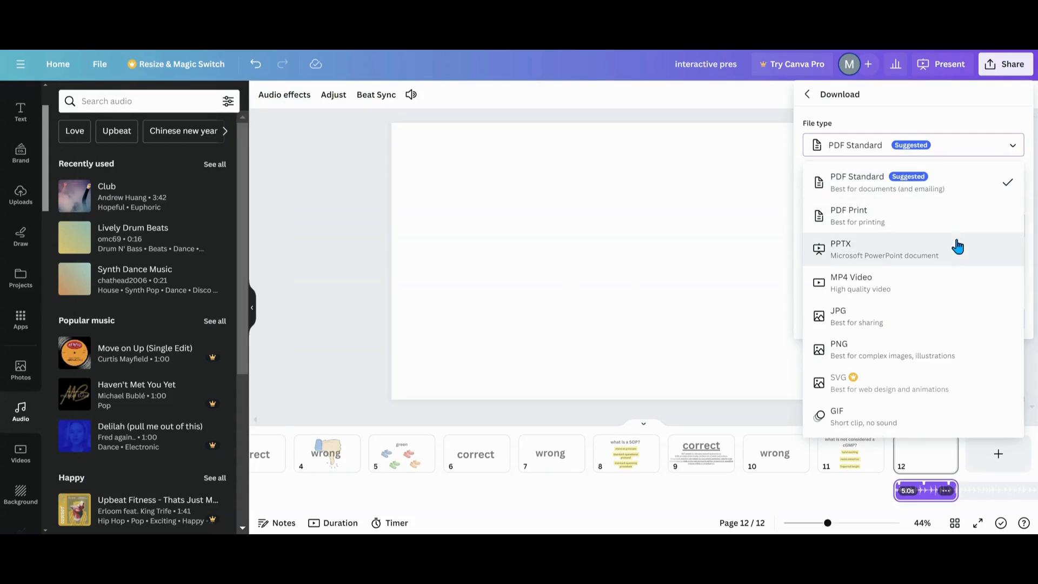
click(851, 282)
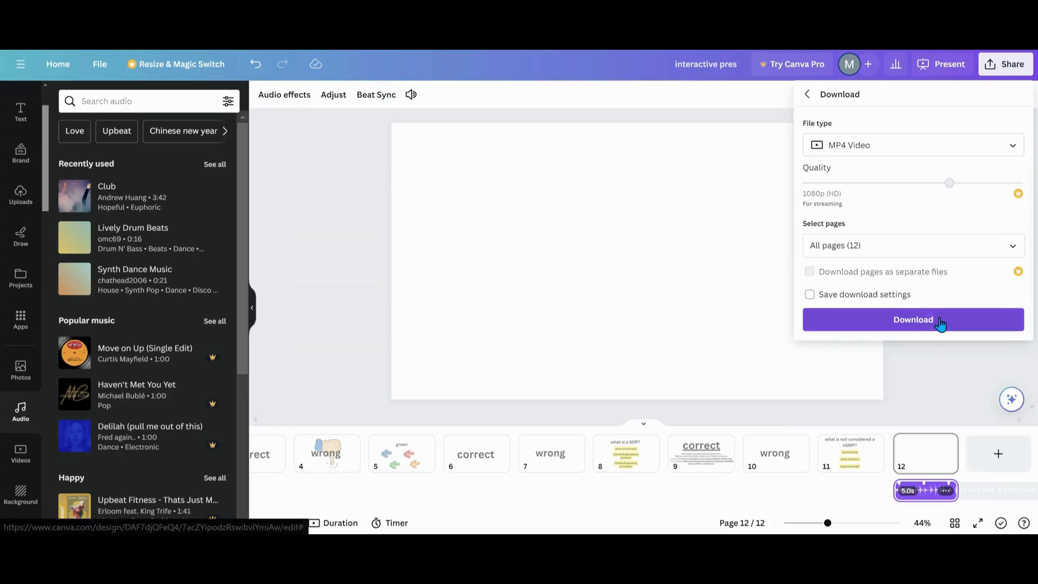
click(913, 245)
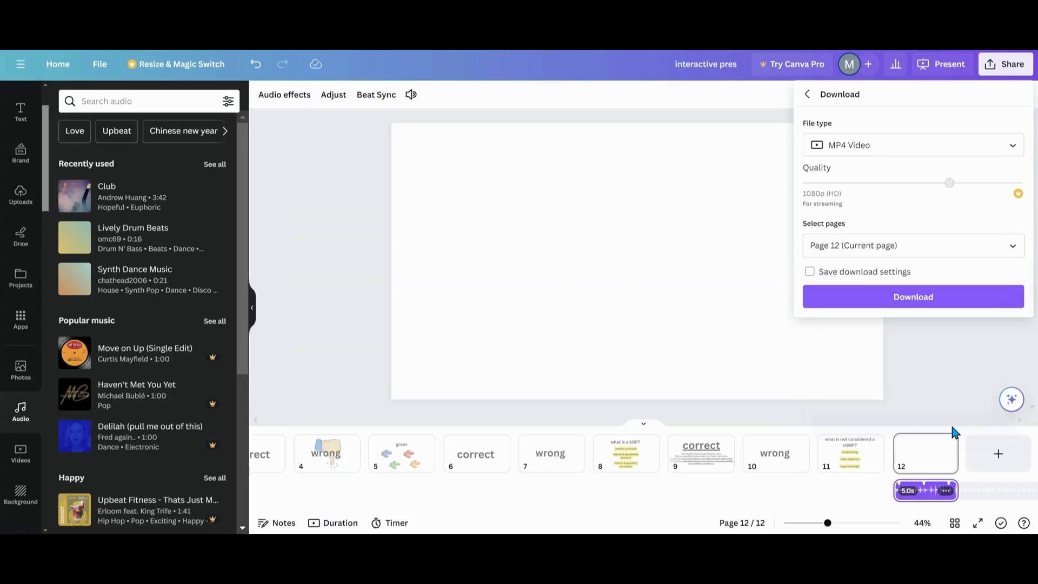
click(913, 297)
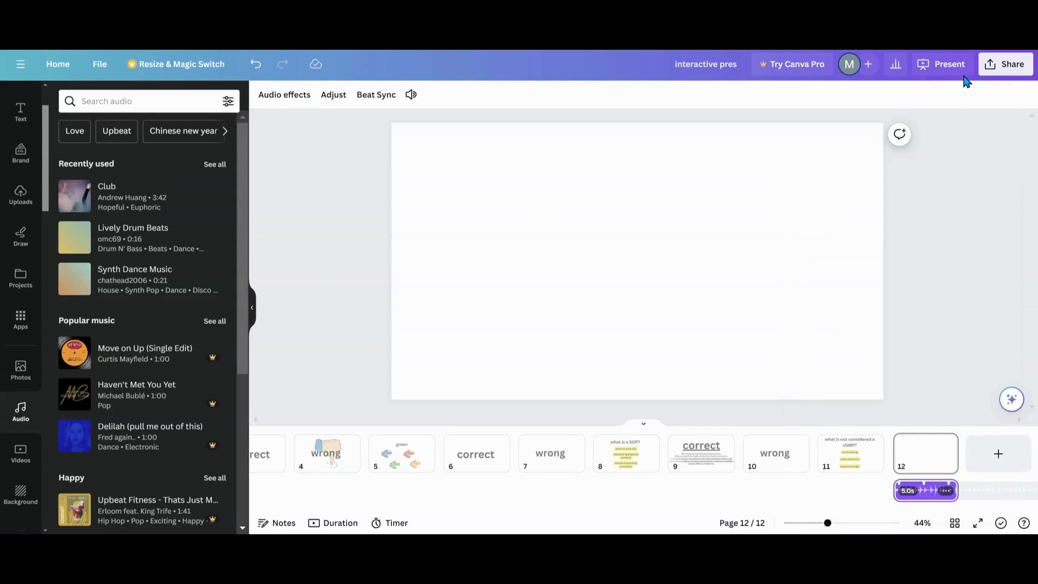
Delete the blank page 12, leaving 11 pages, and go back to page 1.
click(896, 64)
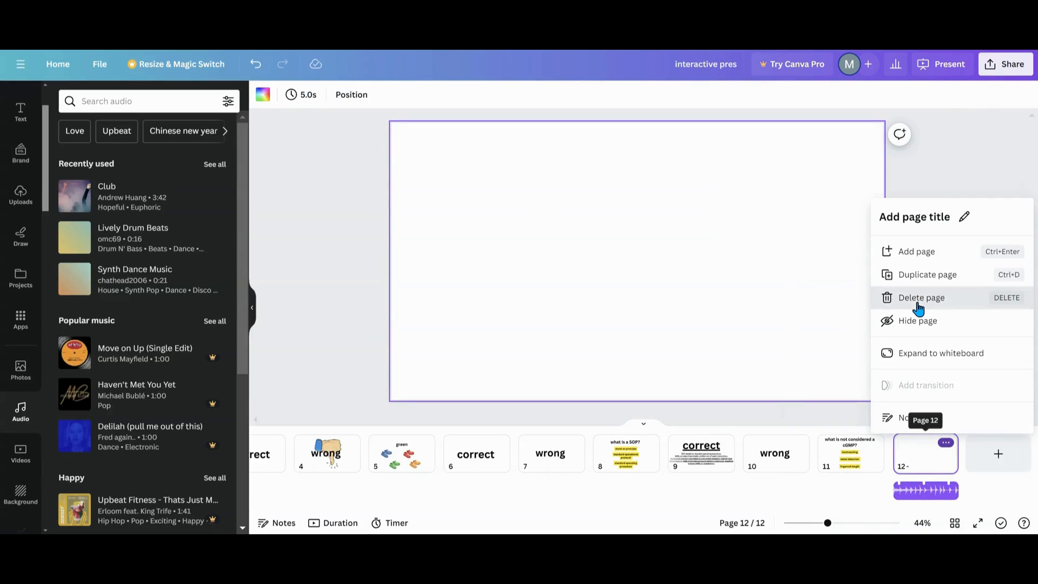
click(921, 298)
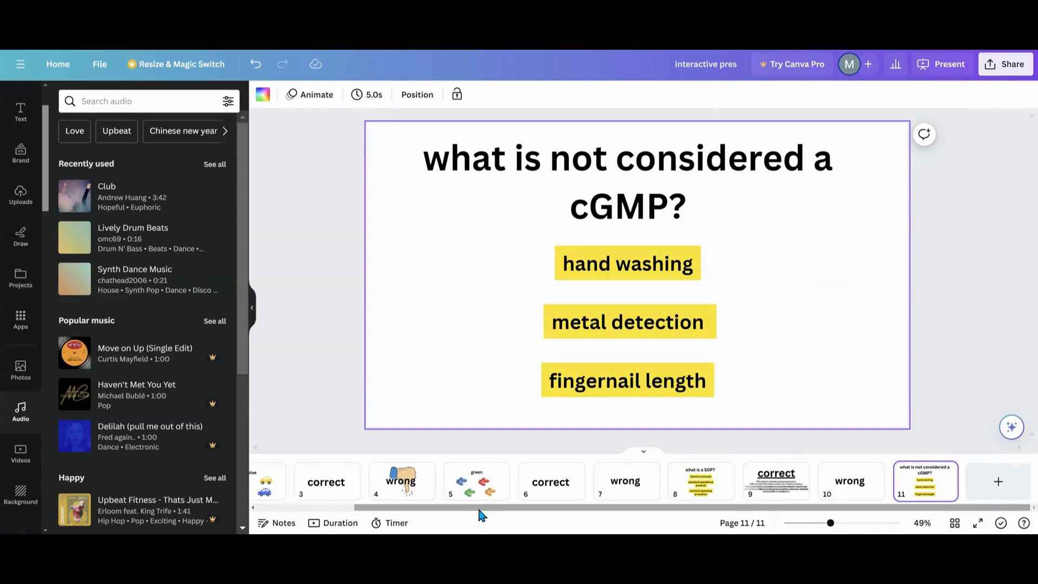
scroll(left, 3)
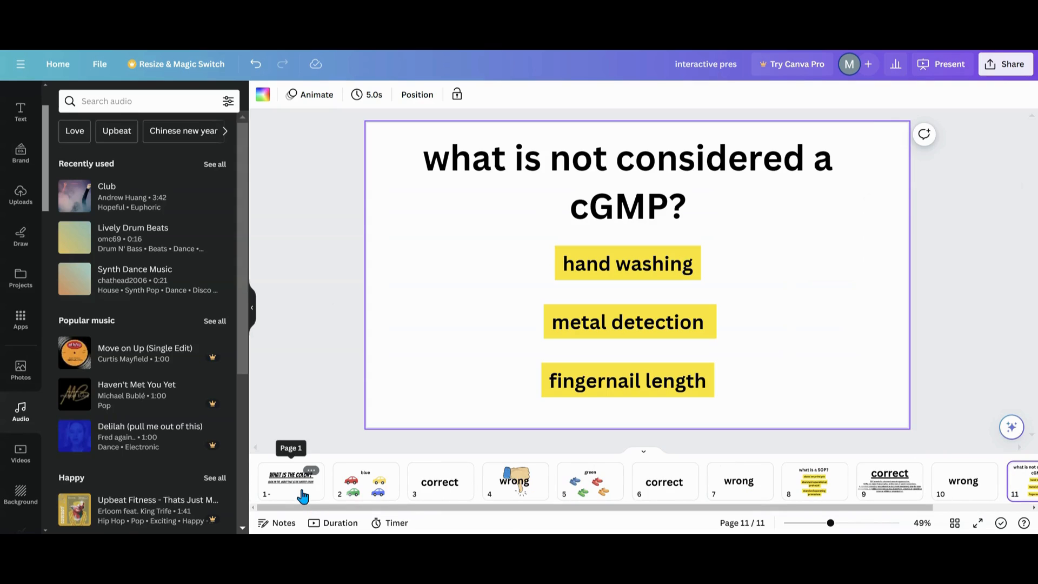
click(291, 481)
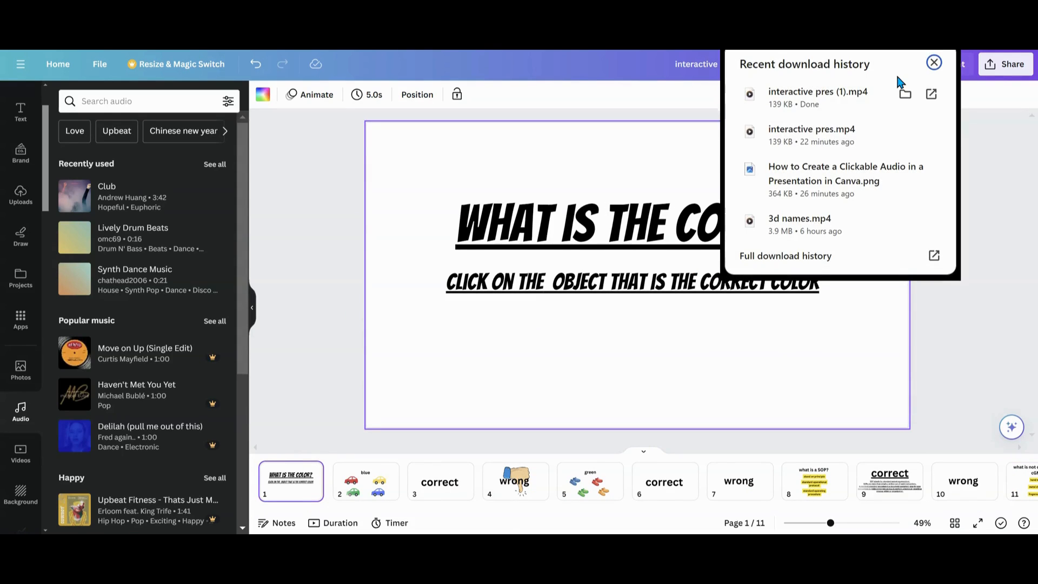
Place the downloaded blank MP4 on the title slide and drag its volume slider to 100.
click(20, 194)
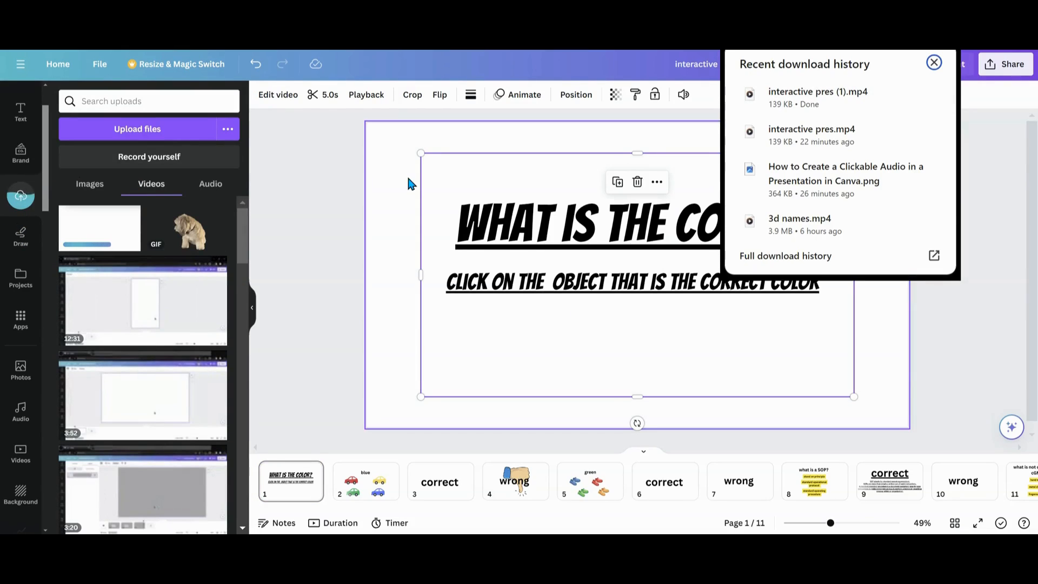
click(933, 63)
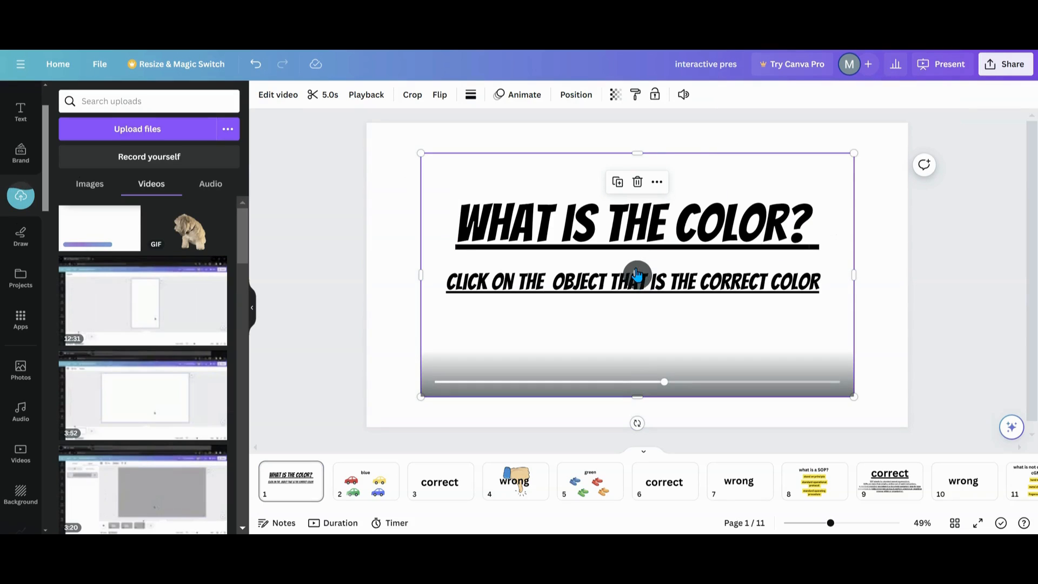
click(682, 95)
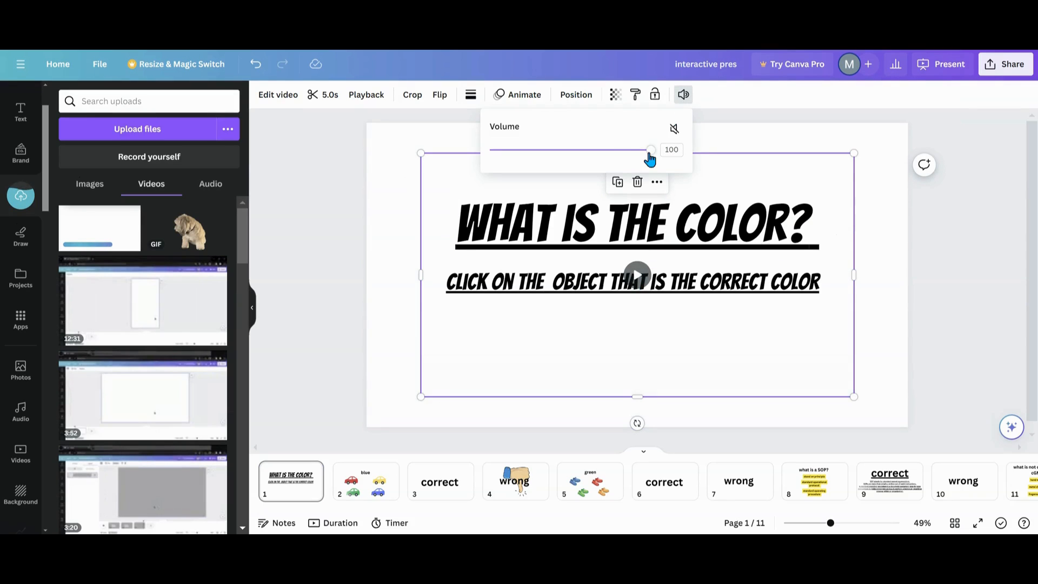
drag(648, 150, 554, 149)
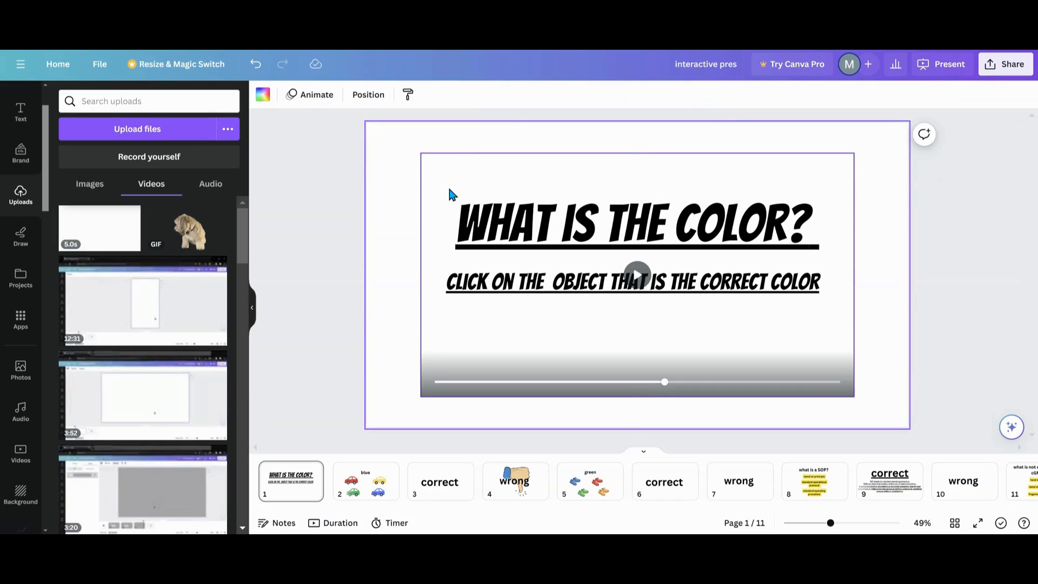
Open the title slide's background colour swatches to apply a periwinkle blue.
click(637, 282)
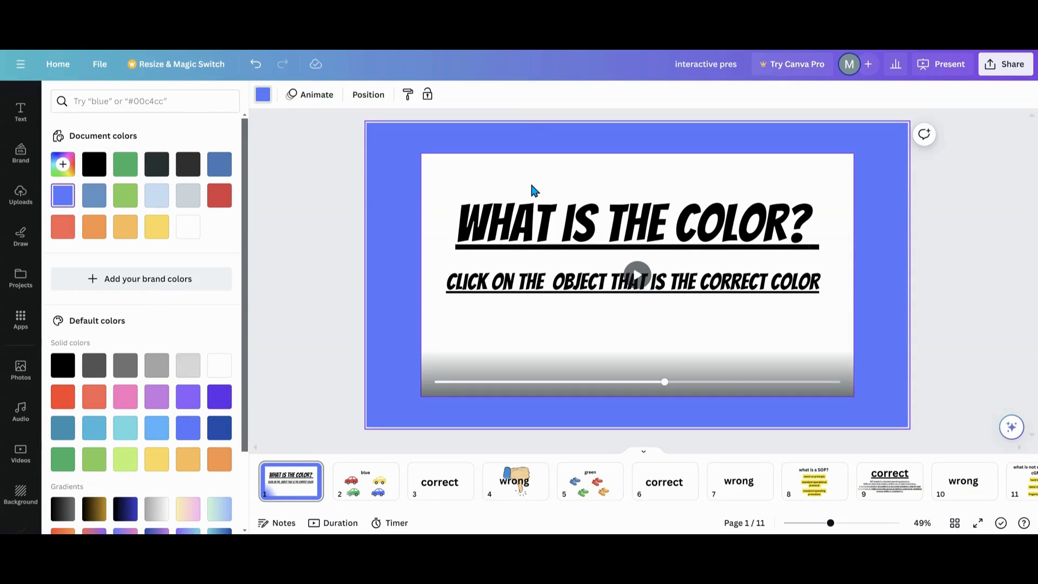
mouse_move(445, 186)
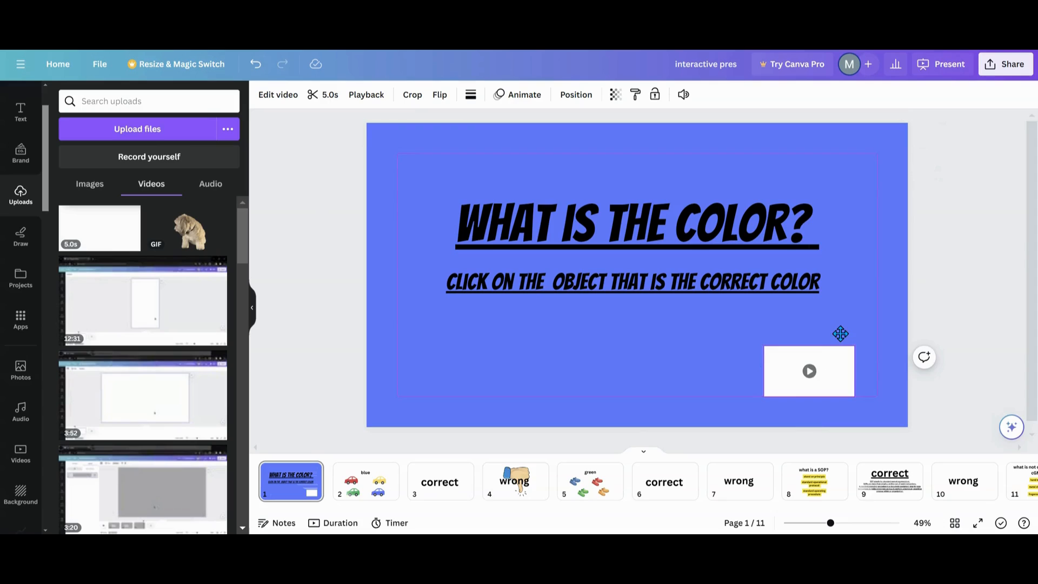
Make the video 0% transparent-visible, disable Play automatically, and move it to the bottom-right corner.
drag(809, 371, 831, 171)
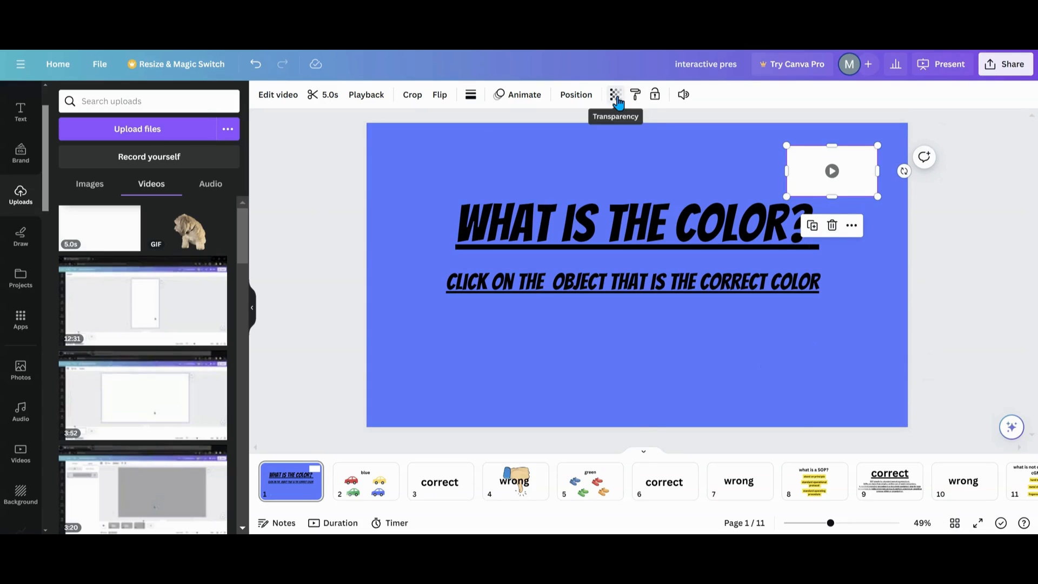
click(616, 94)
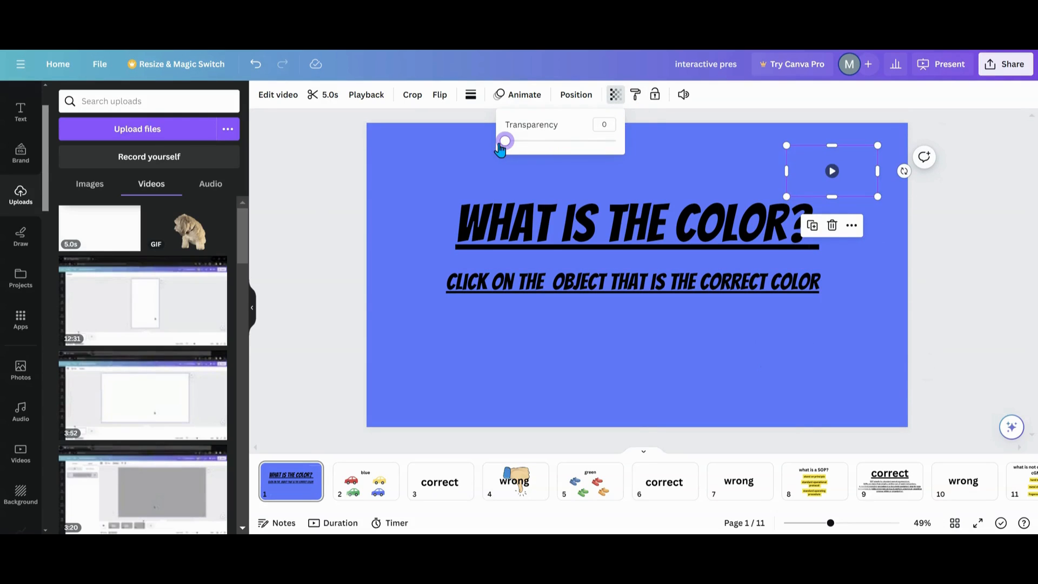
mouse_move(358, 101)
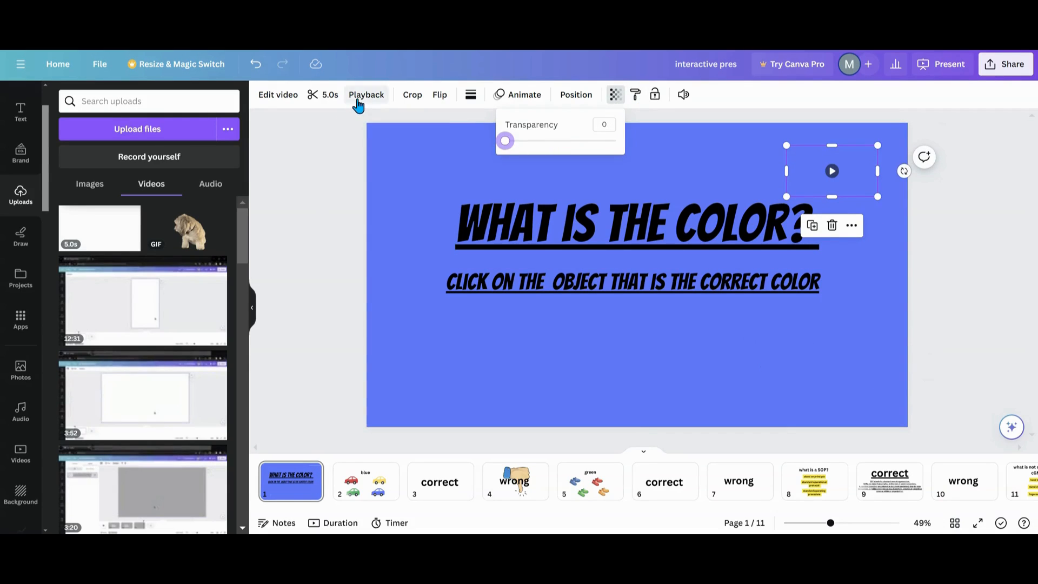
click(366, 95)
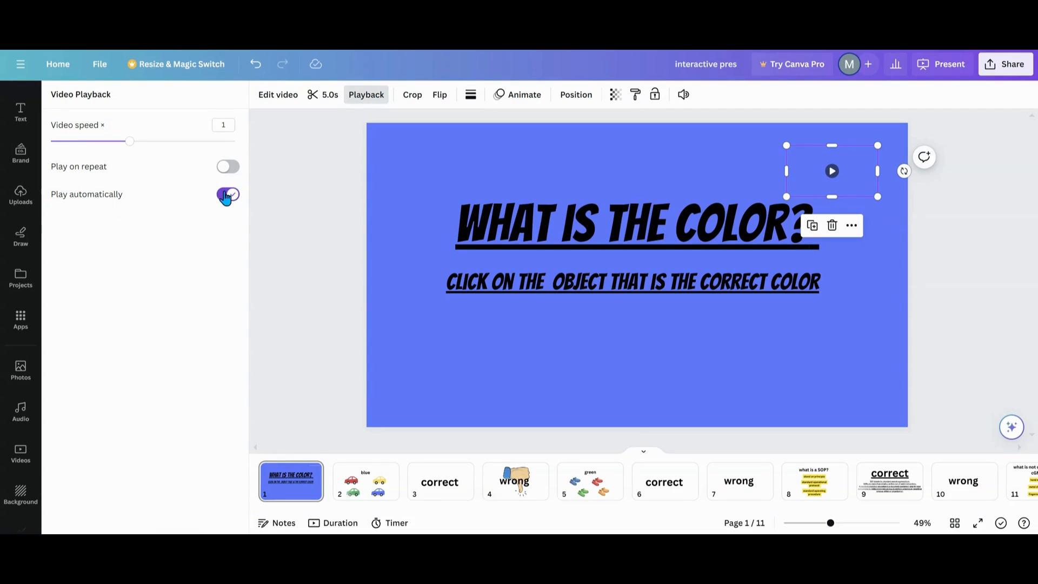
click(228, 194)
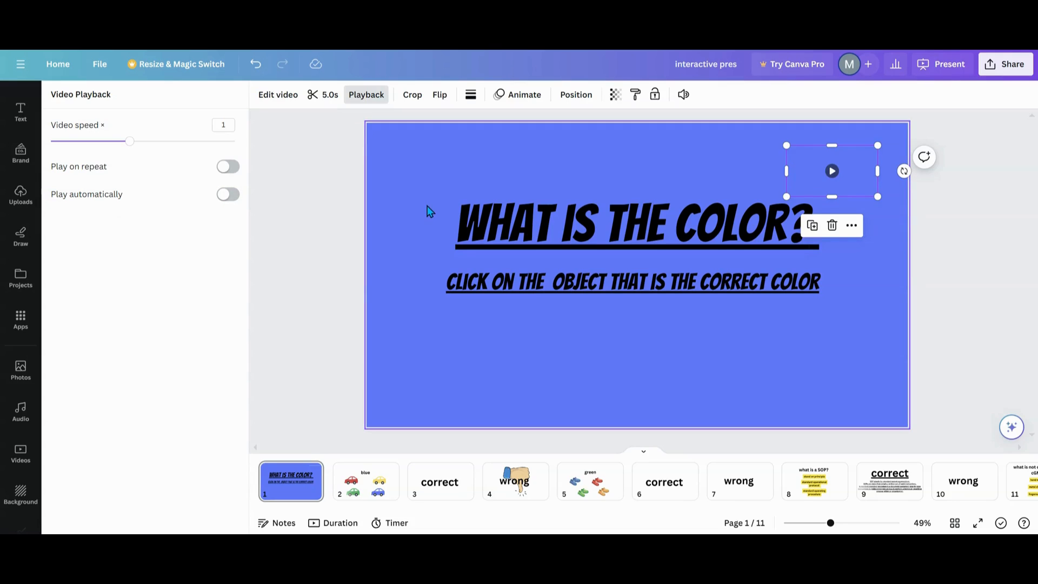
mouse_move(861, 186)
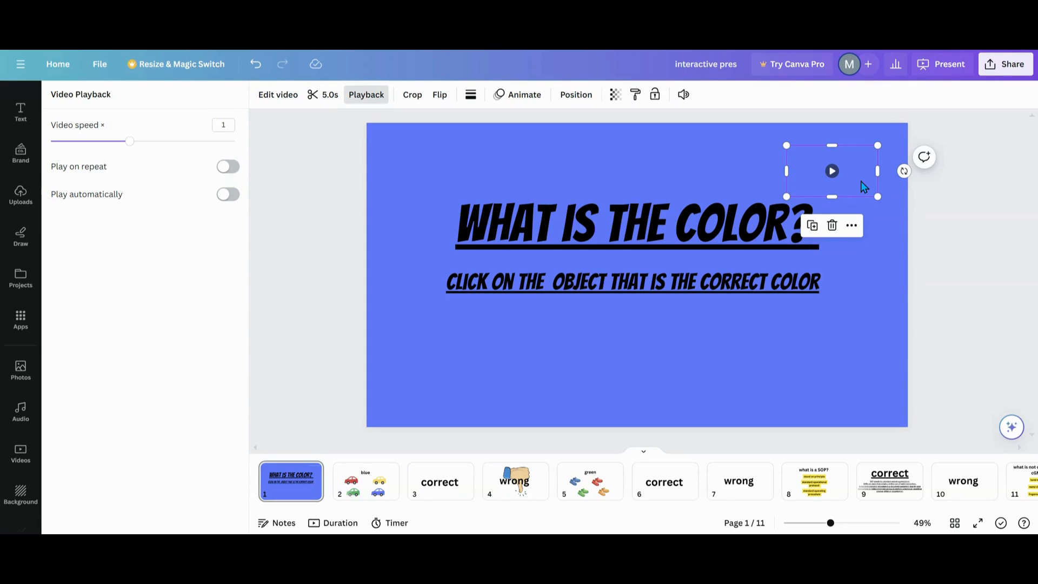
drag(832, 171, 802, 358)
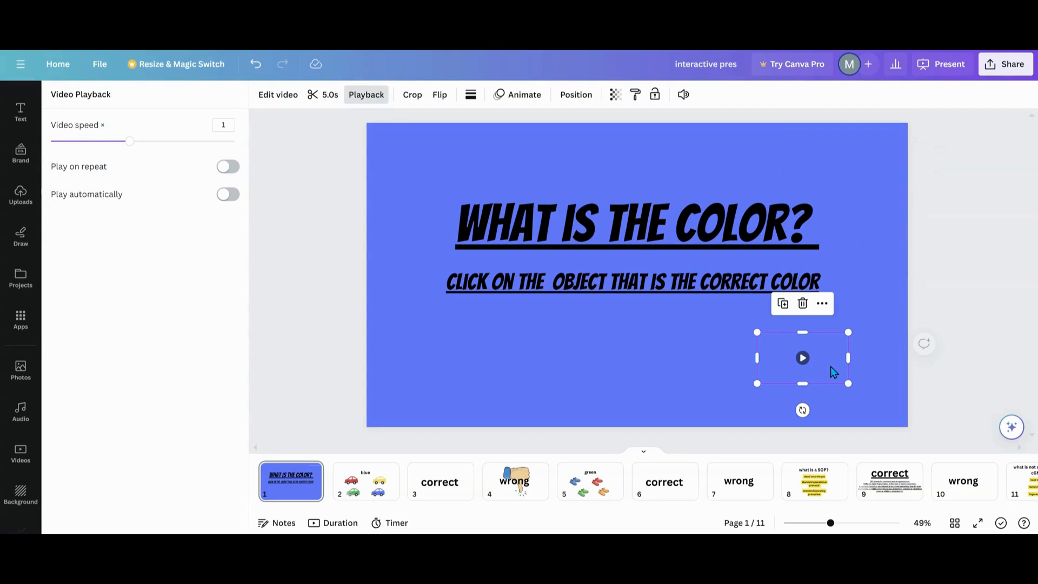
mouse_move(784, 374)
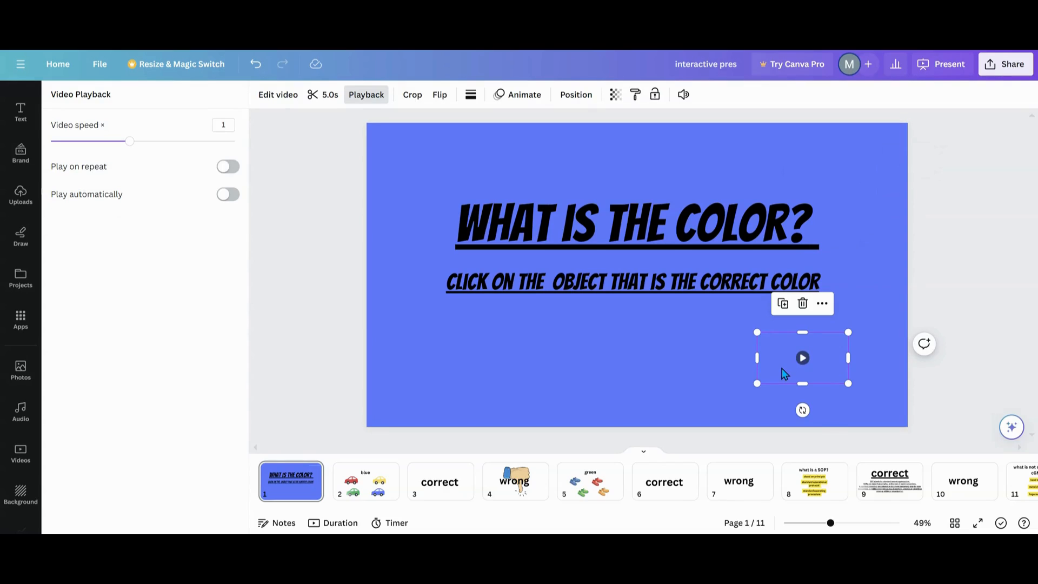
drag(802, 357, 824, 371)
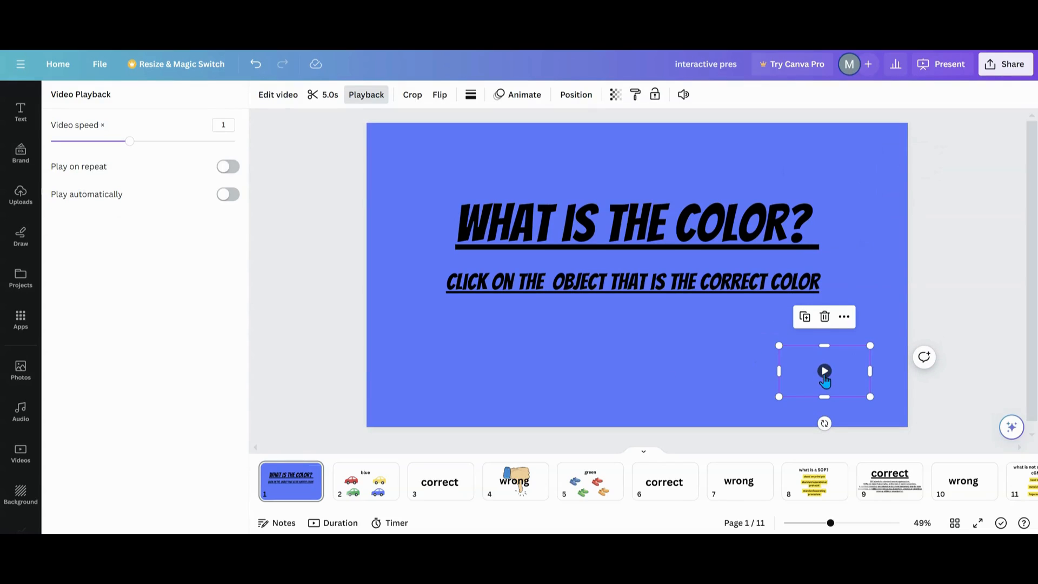
mouse_move(828, 375)
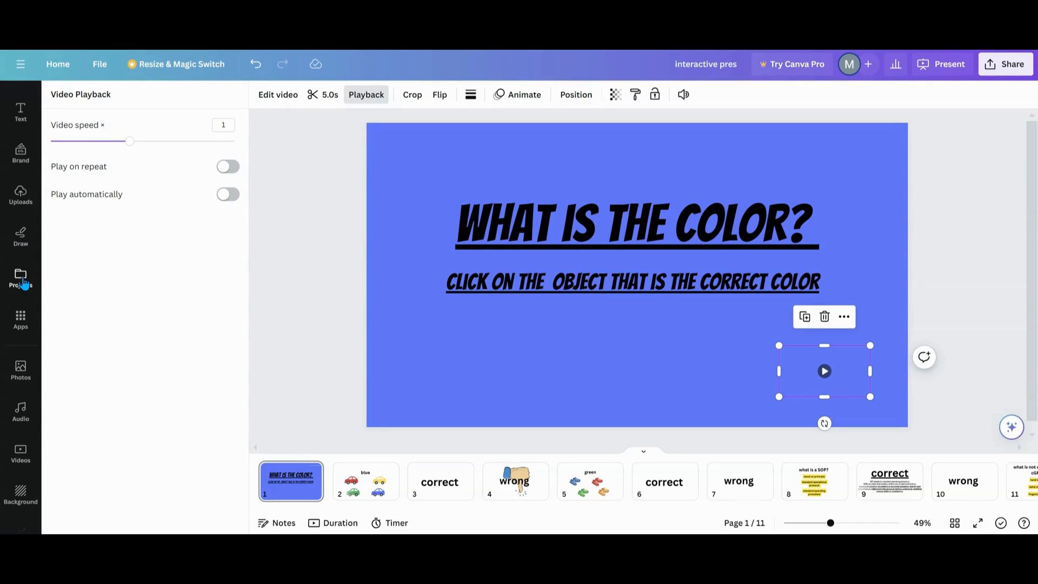
Add the dog GIF from Uploads to the lower right and check it sits beneath the video.
click(21, 195)
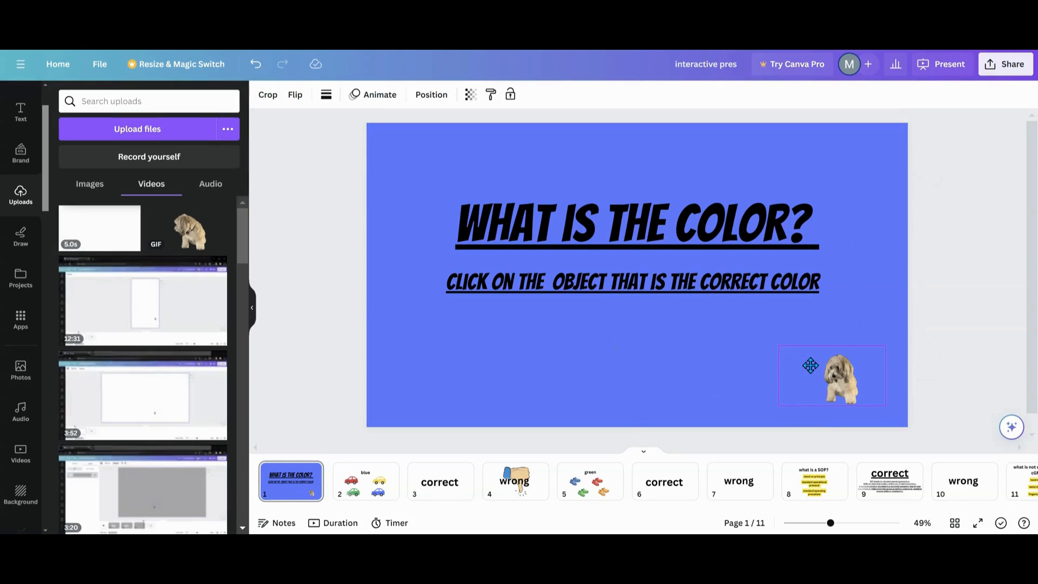
click(832, 376)
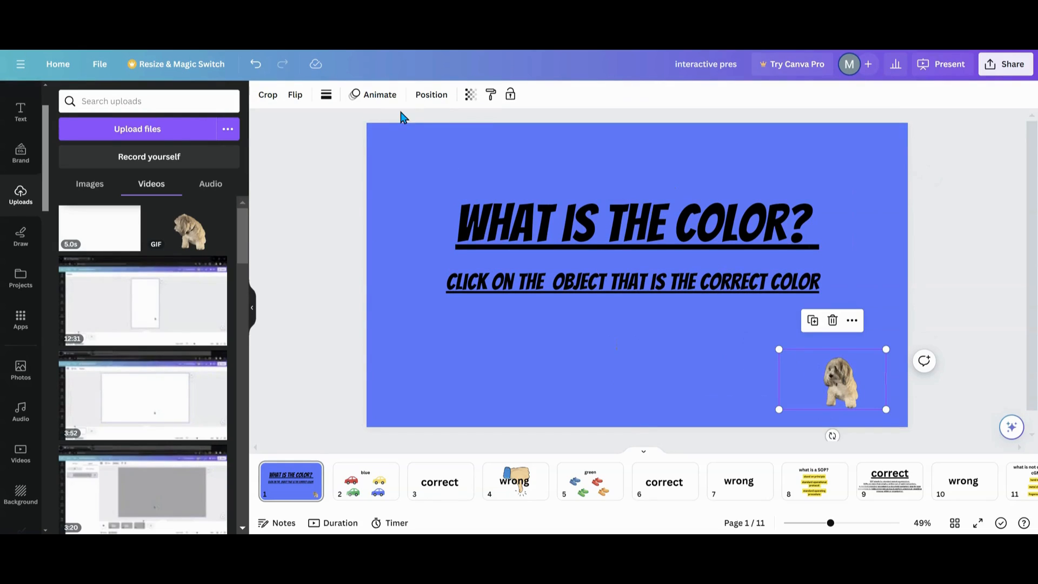
click(430, 95)
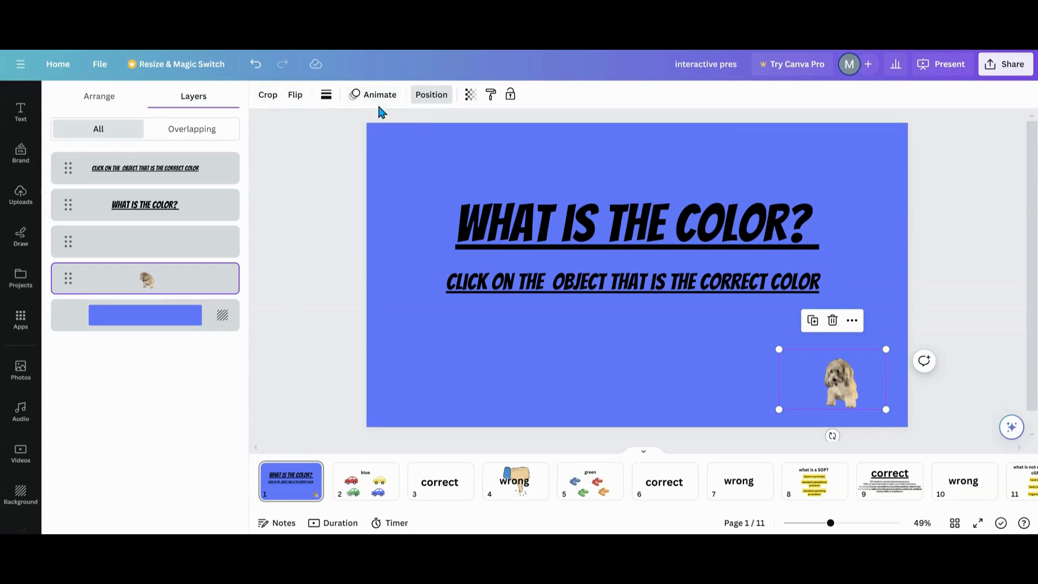
click(949, 64)
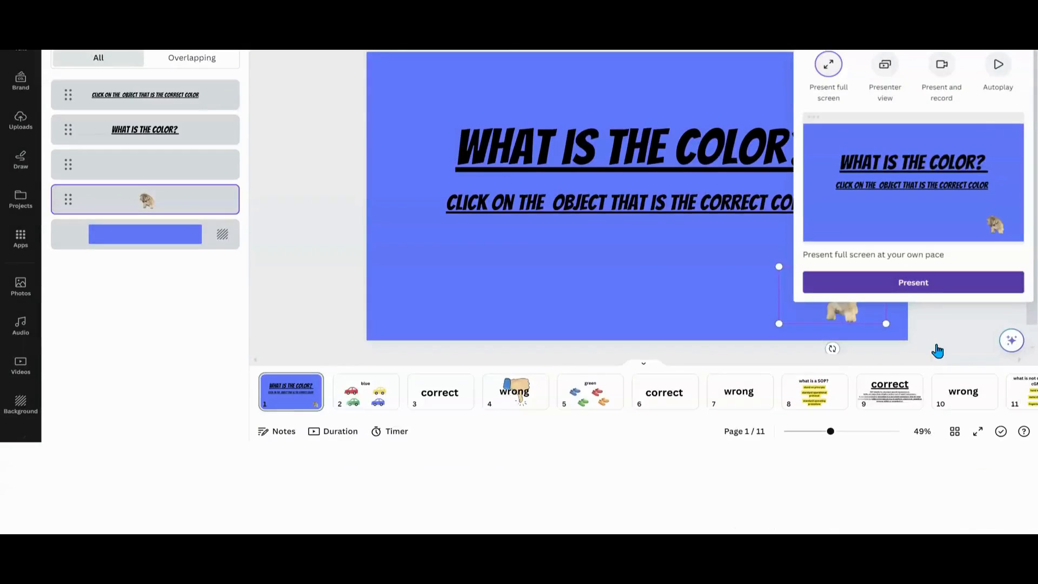
Present the blue title slide full screen with the dog GIF in the corner.
click(913, 283)
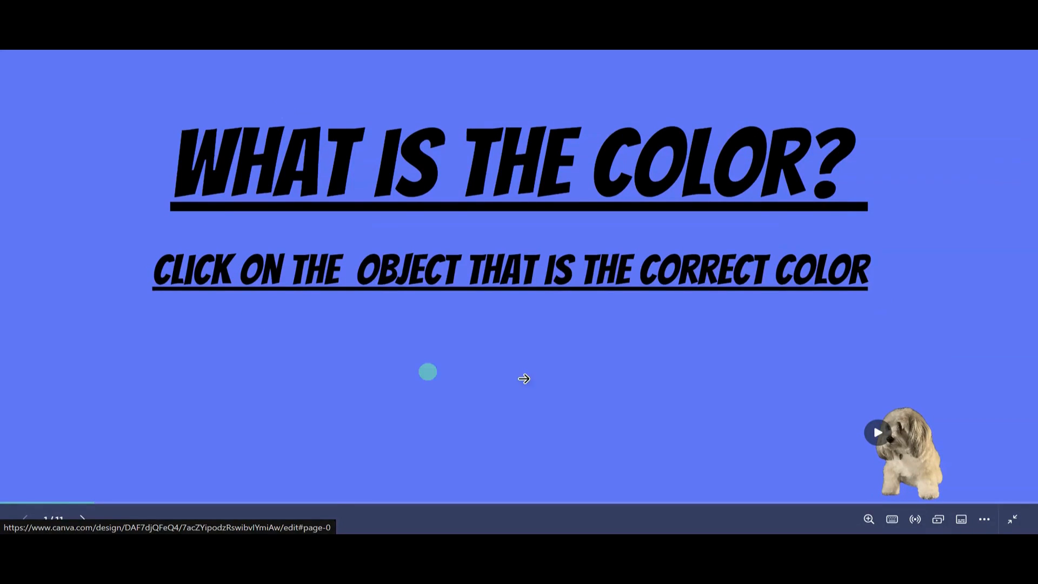